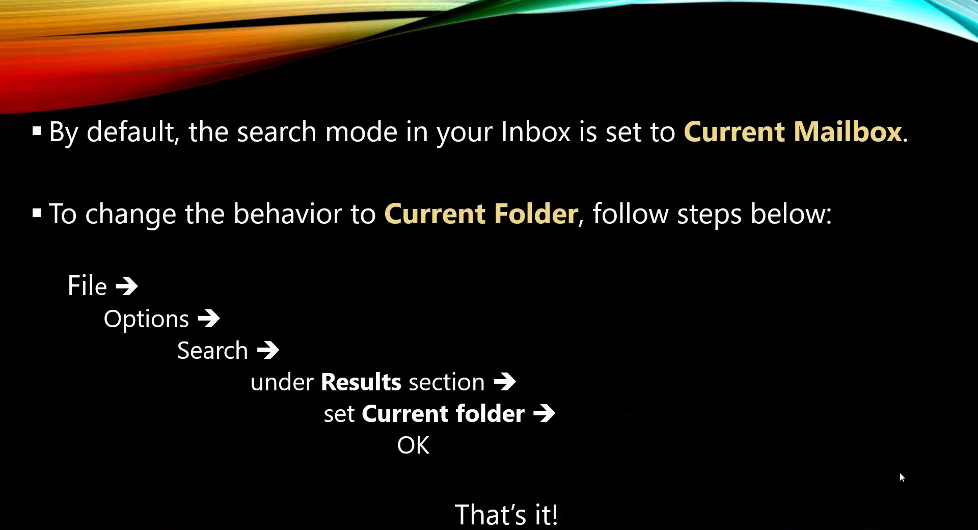
mouse_move(293, 414)
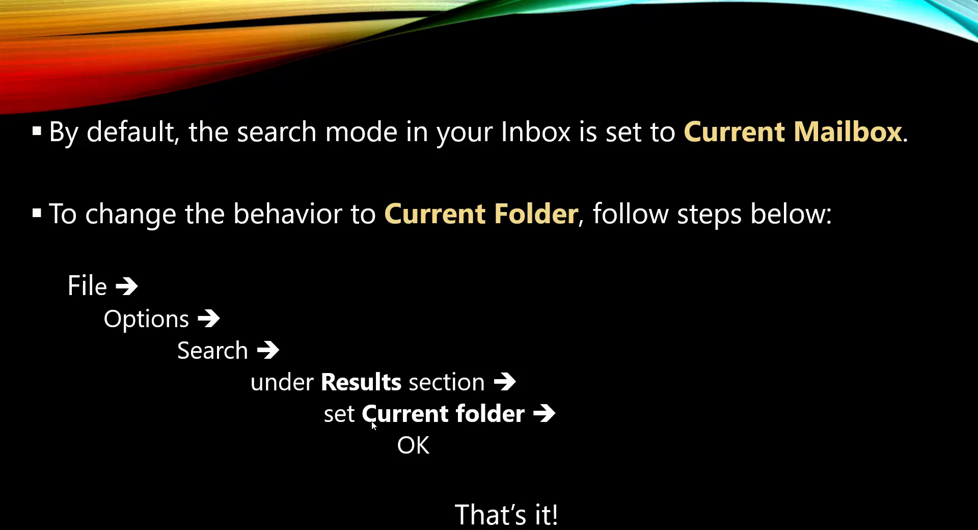
mouse_move(666, 444)
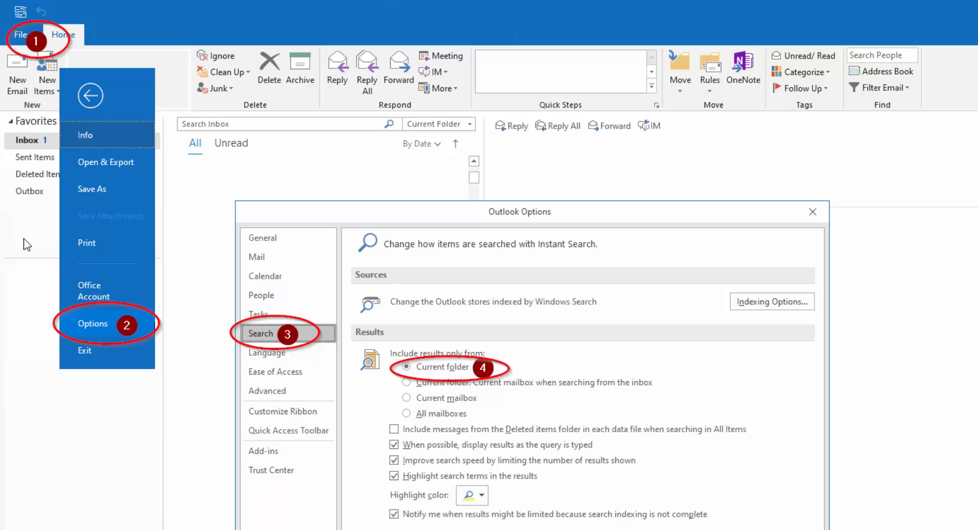
mouse_move(282, 249)
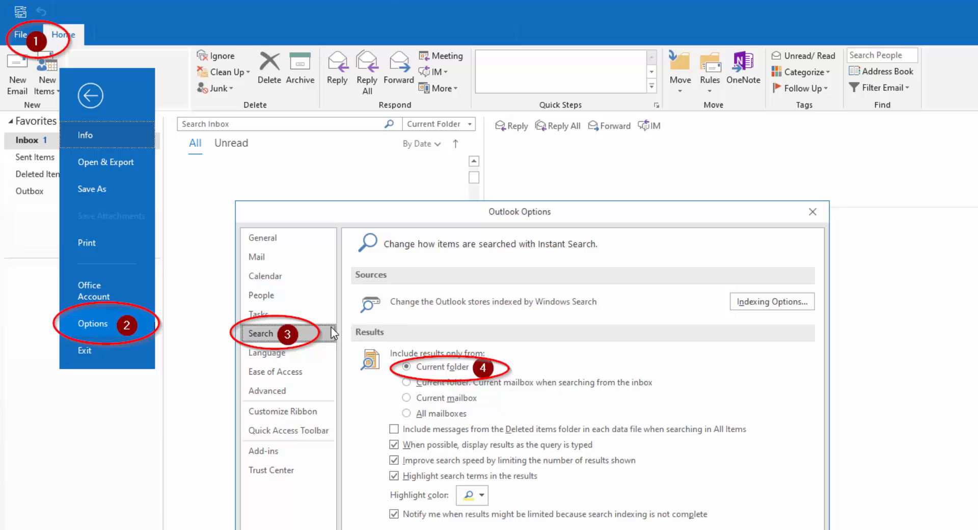
mouse_move(267, 339)
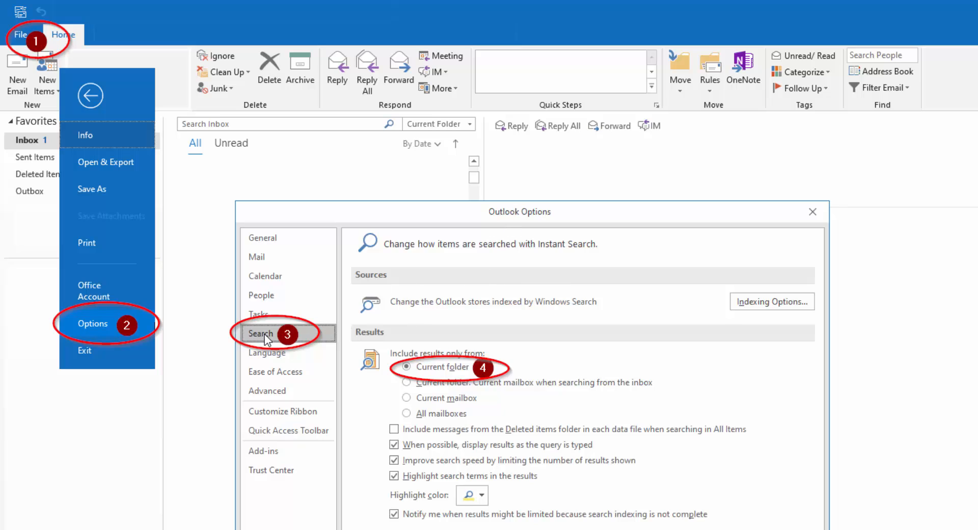
mouse_move(429, 374)
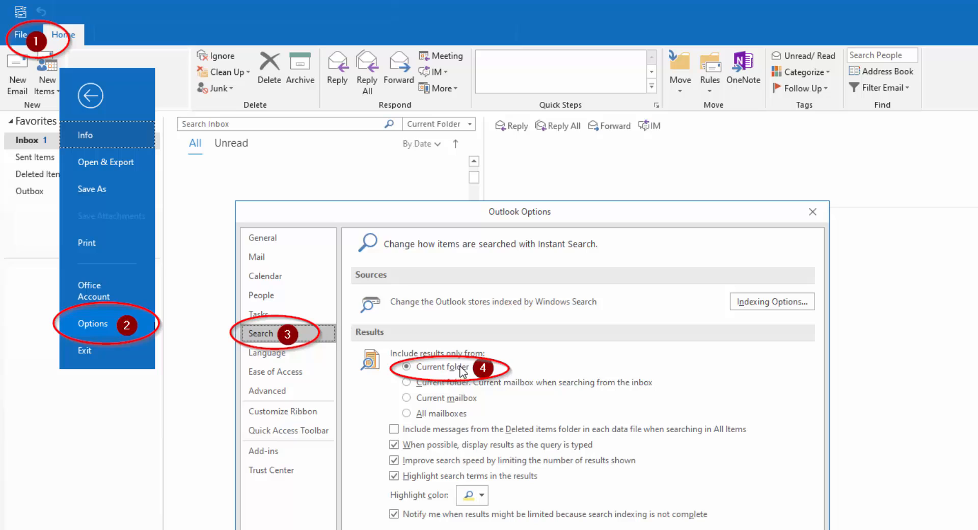
mouse_move(415, 387)
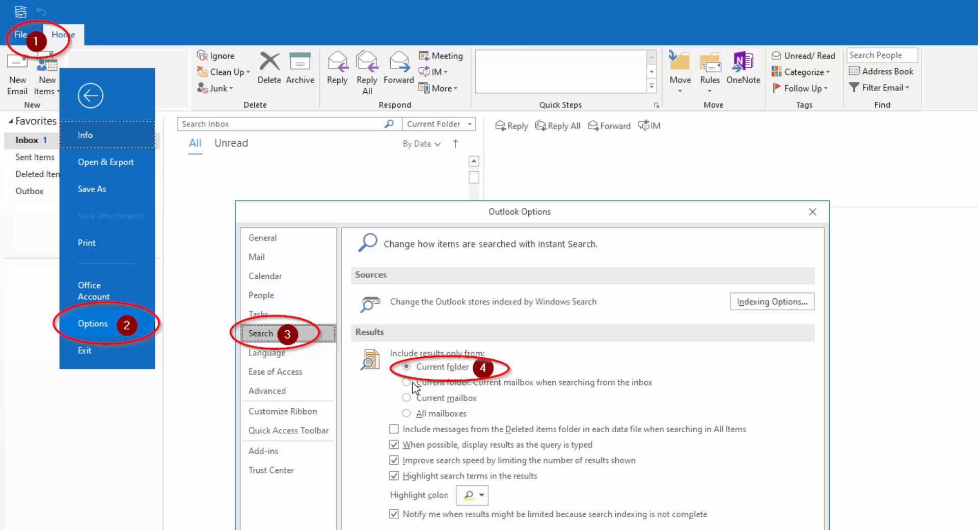
mouse_move(496, 386)
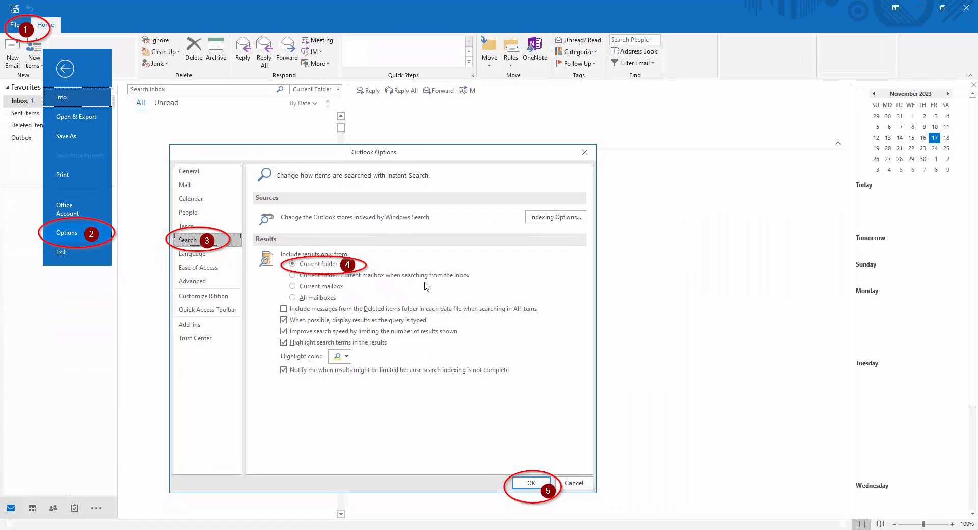
mouse_move(492, 490)
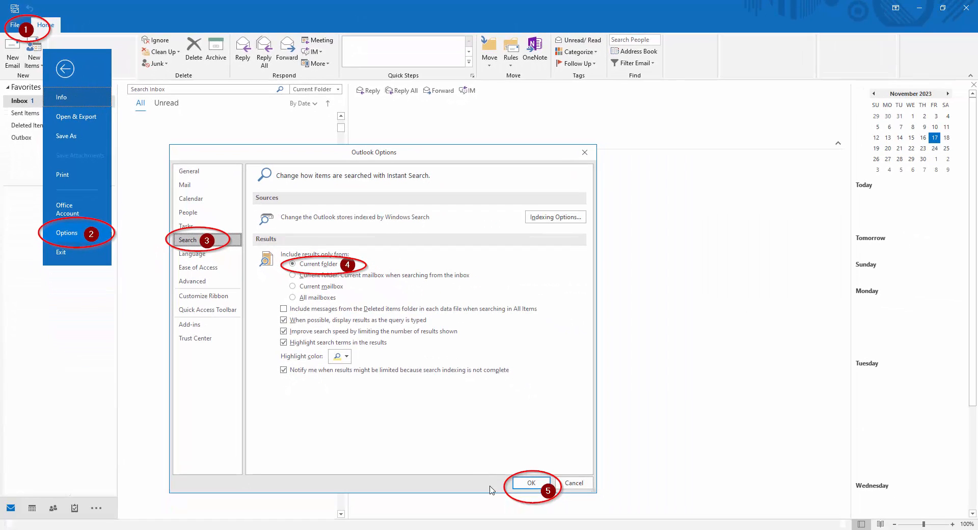
mouse_move(815, 394)
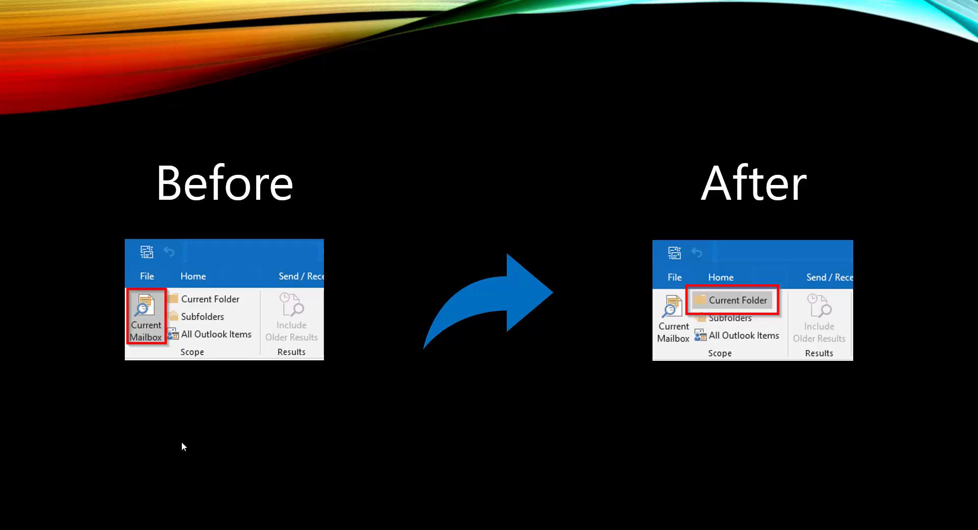
mouse_move(153, 338)
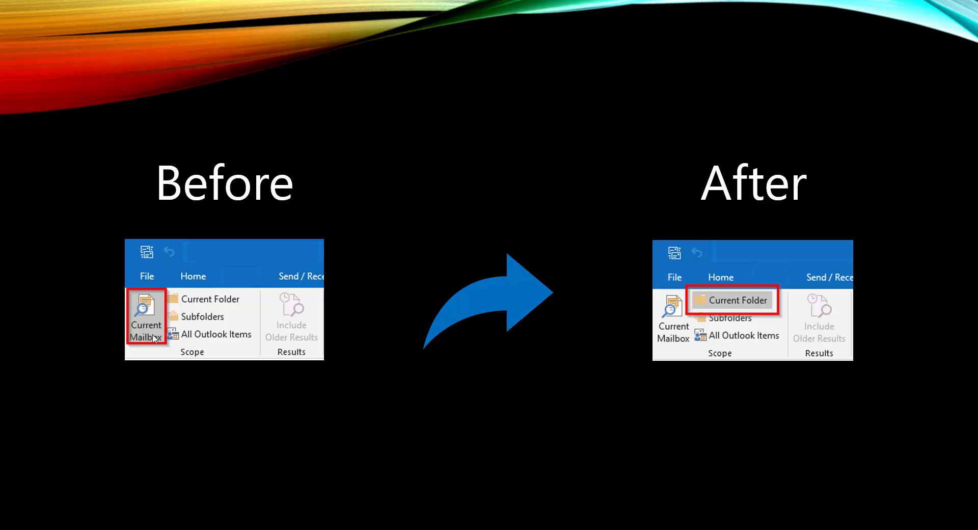